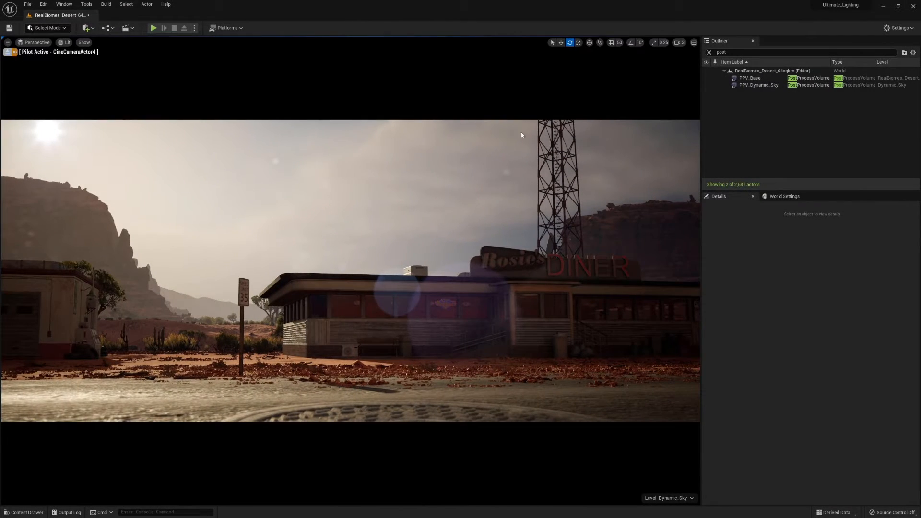
# Switch to the MetaHumanSample level and select RectLight5's Cast Ray Traced Shadows setting.
pyautogui.click(759, 86)
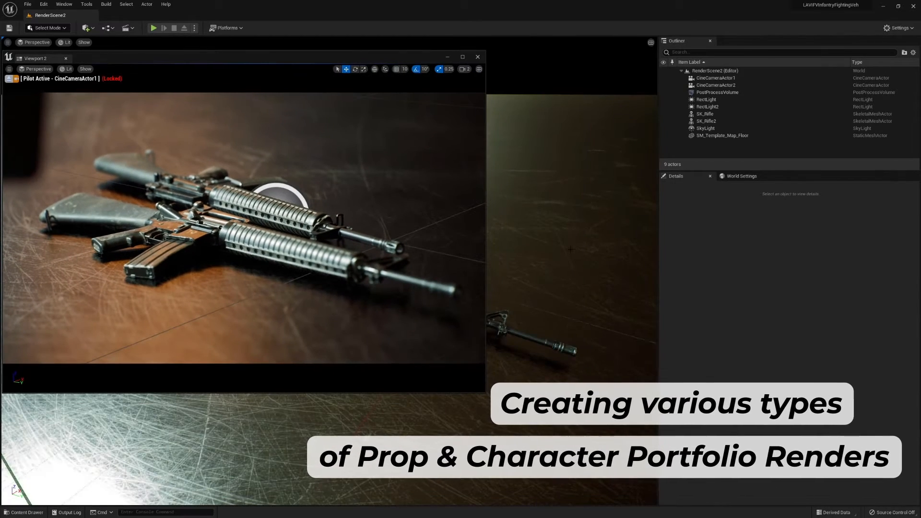
pyautogui.click(718, 93)
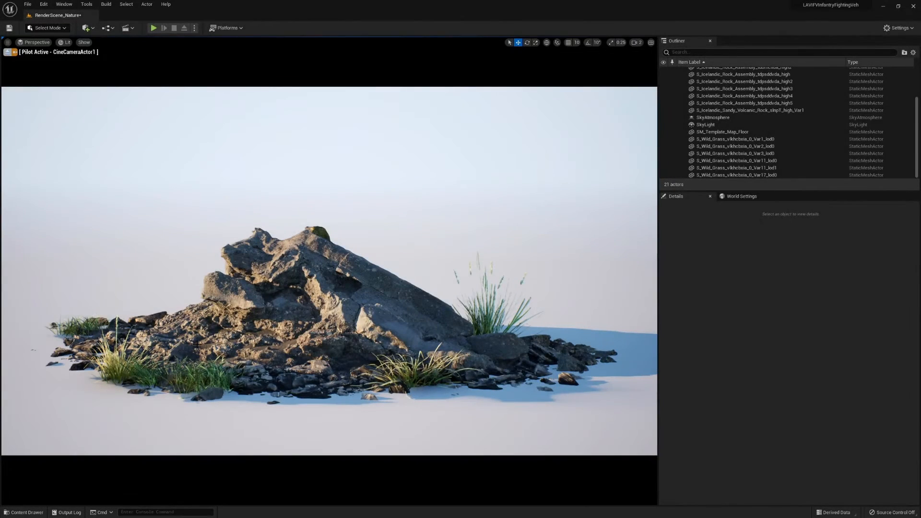
pyautogui.moveTo(490, 312)
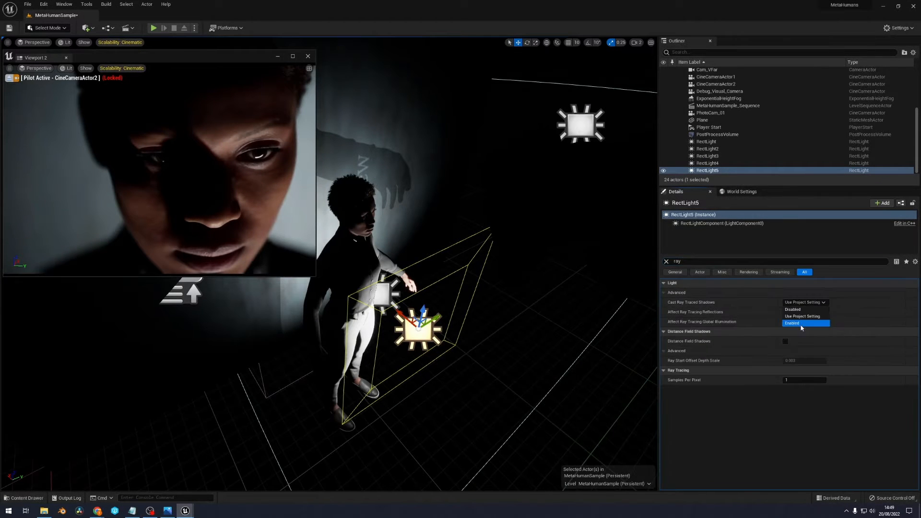
# Set RectLight5's Cast Ray Traced Shadows to Enabled.
pyautogui.click(793, 323)
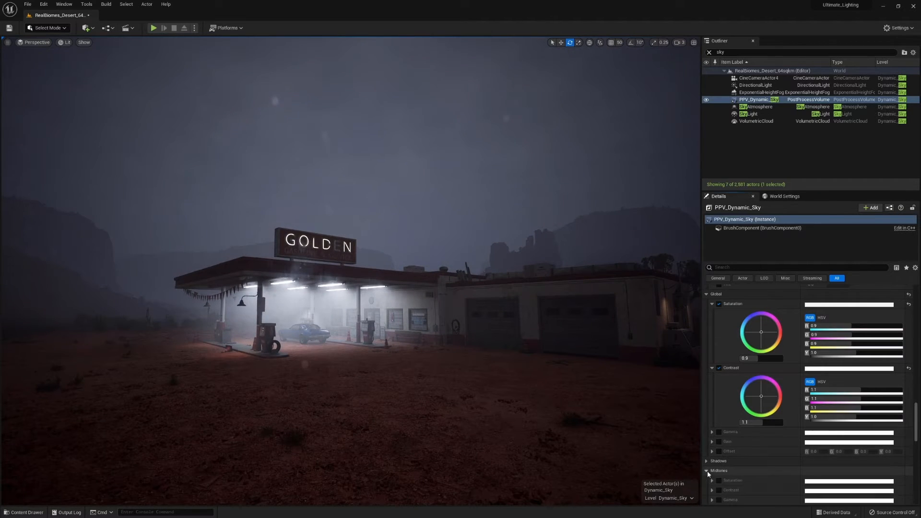
# Expand PPV_Dynamic_Sky's Color Grading Midtones Gamma and Gain controls to tint the gain teal.
pyautogui.scroll(-3)
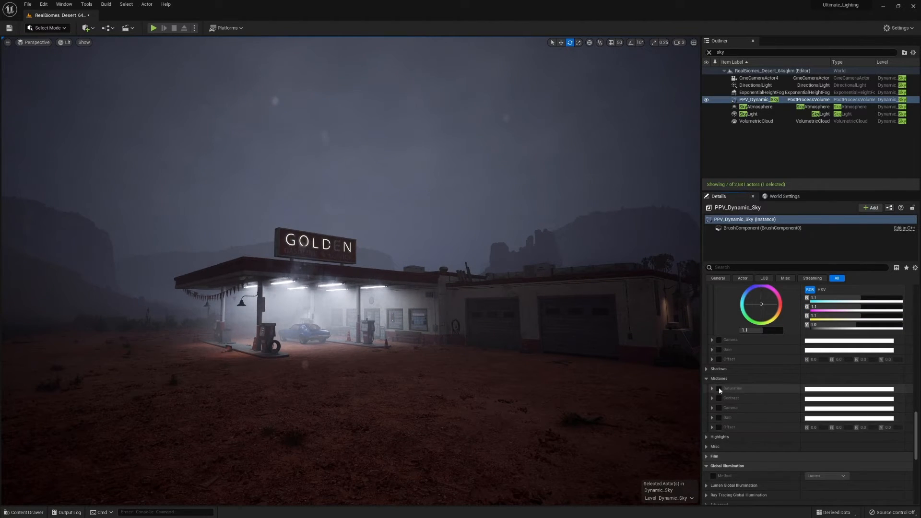
pyautogui.click(711, 408)
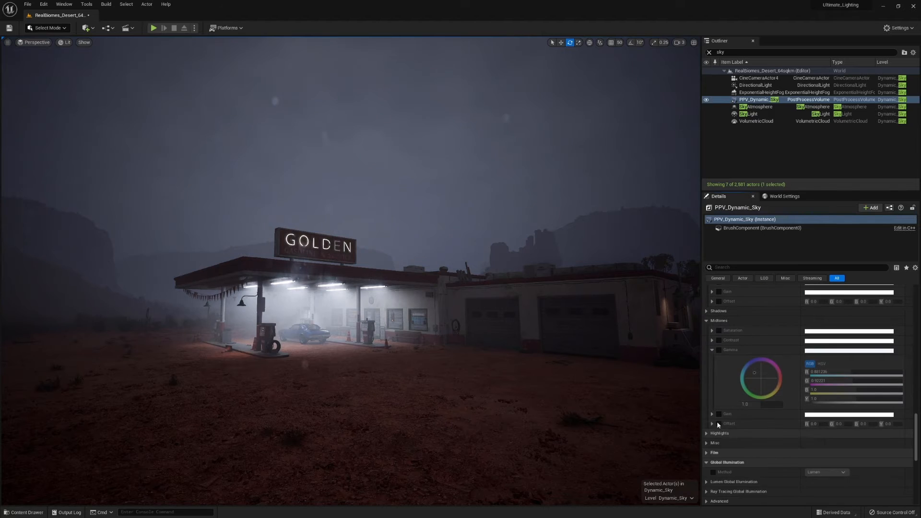
pyautogui.click(726, 413)
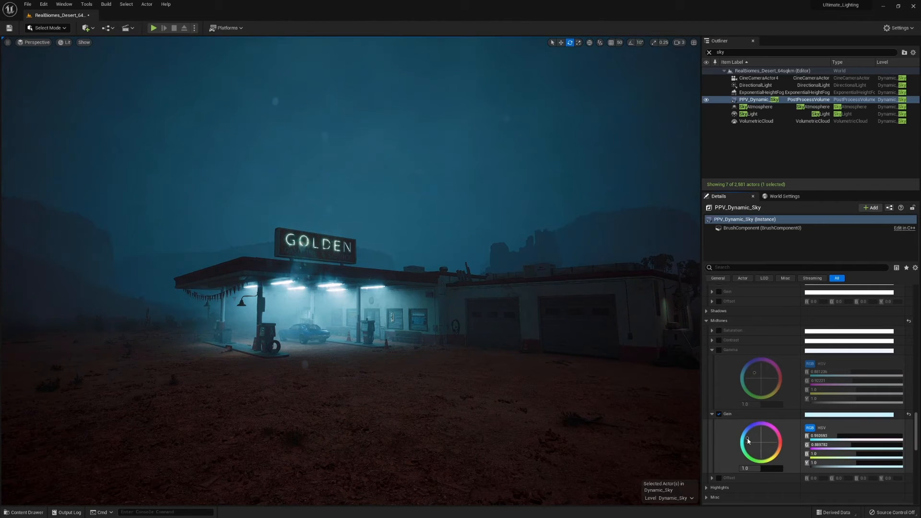